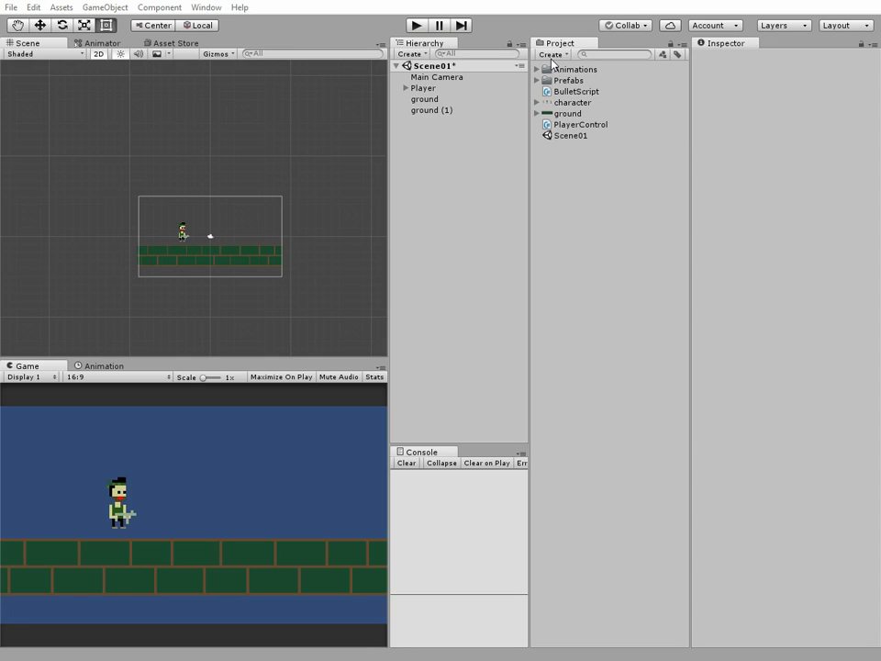
Create a new project folder named Scripts.
left_click(552, 54)
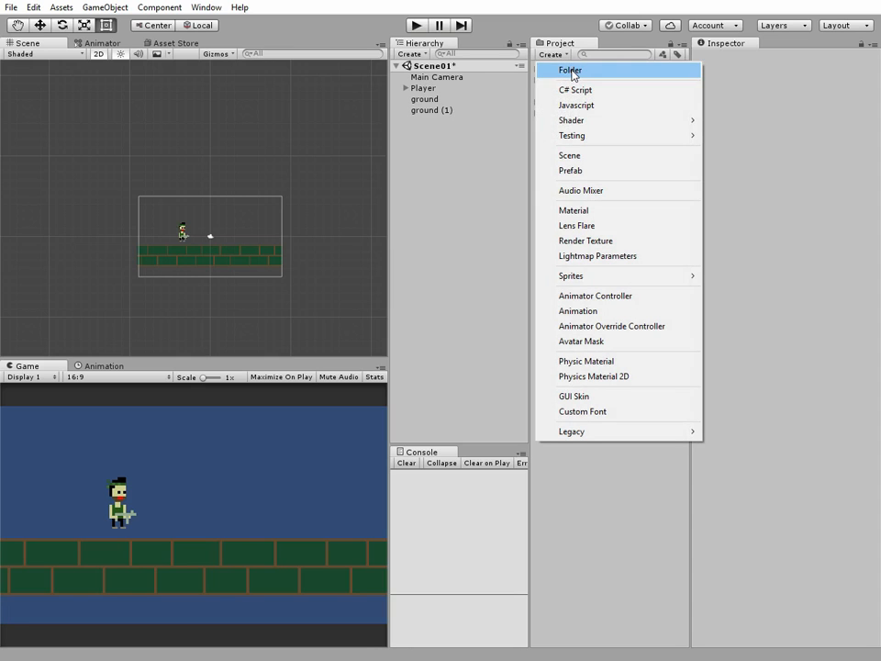
left_click(569, 70)
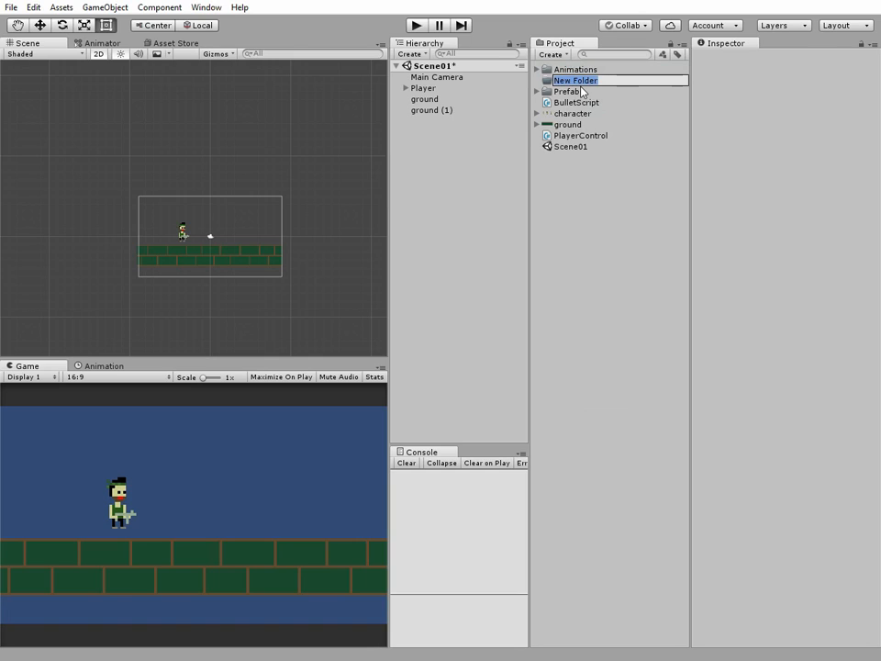
type("Scri")
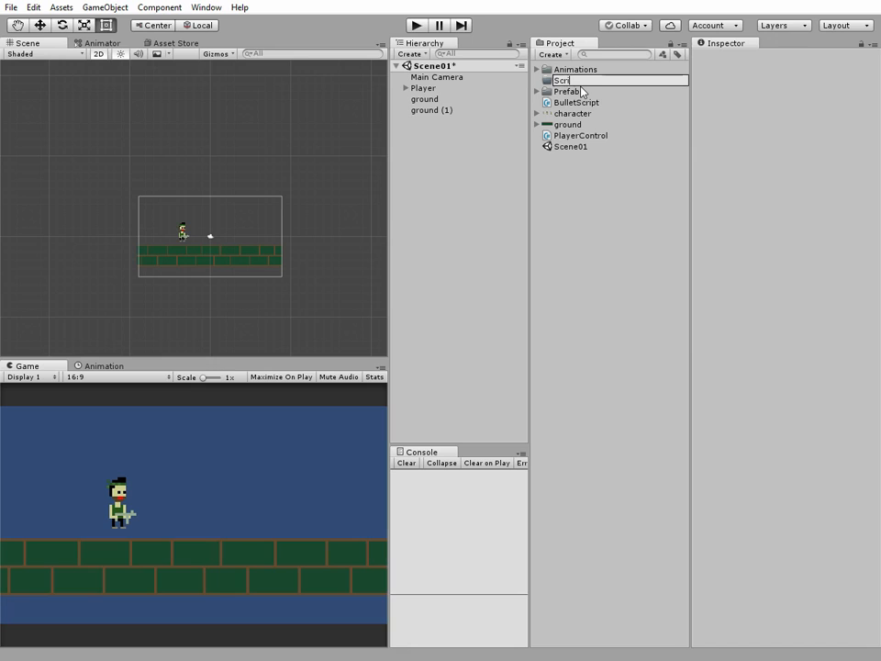
type("pts")
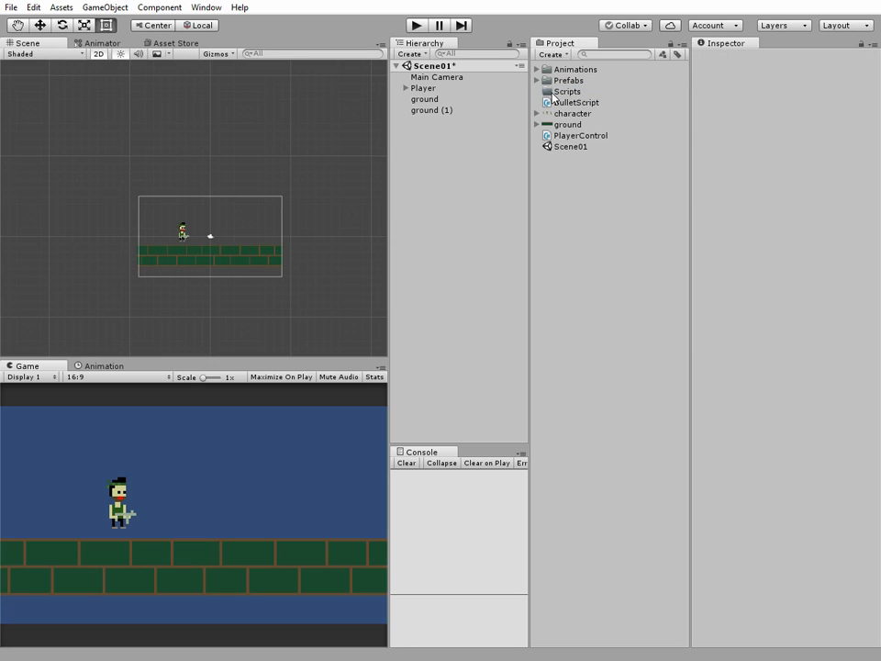
Create the Scenes and Art folders, then select the two script assets.
left_click(552, 54)
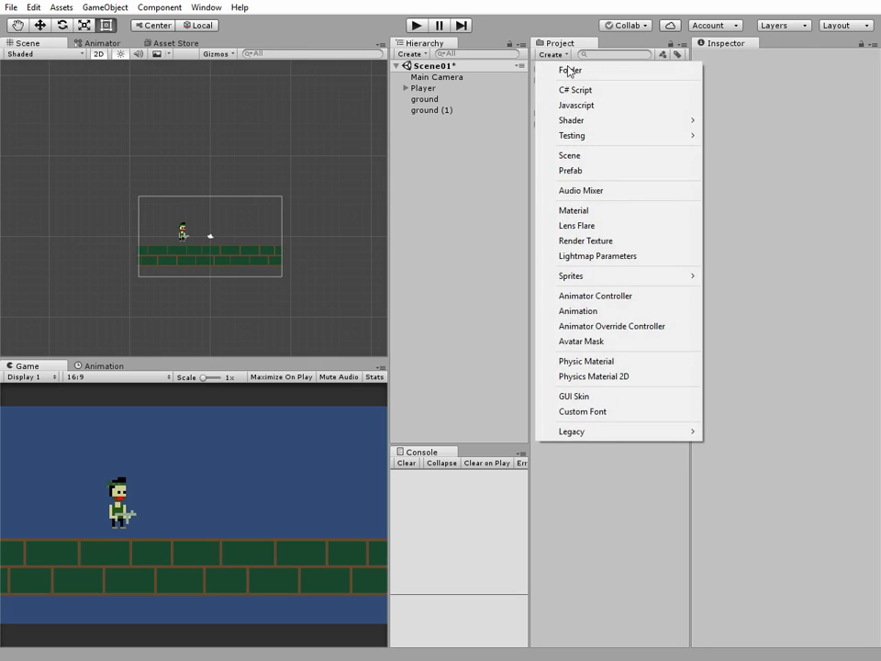
left_click(569, 70)
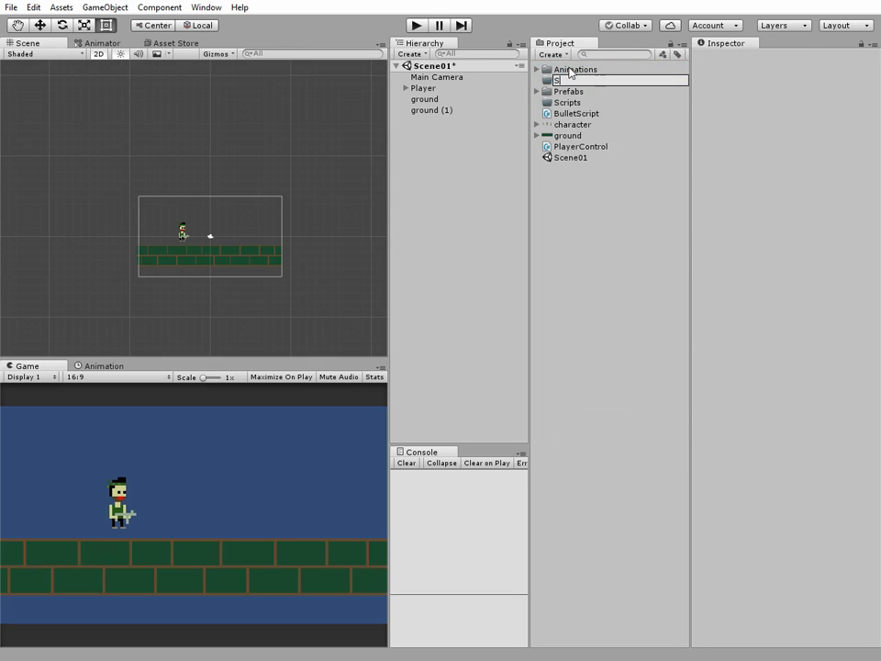
type("cenes")
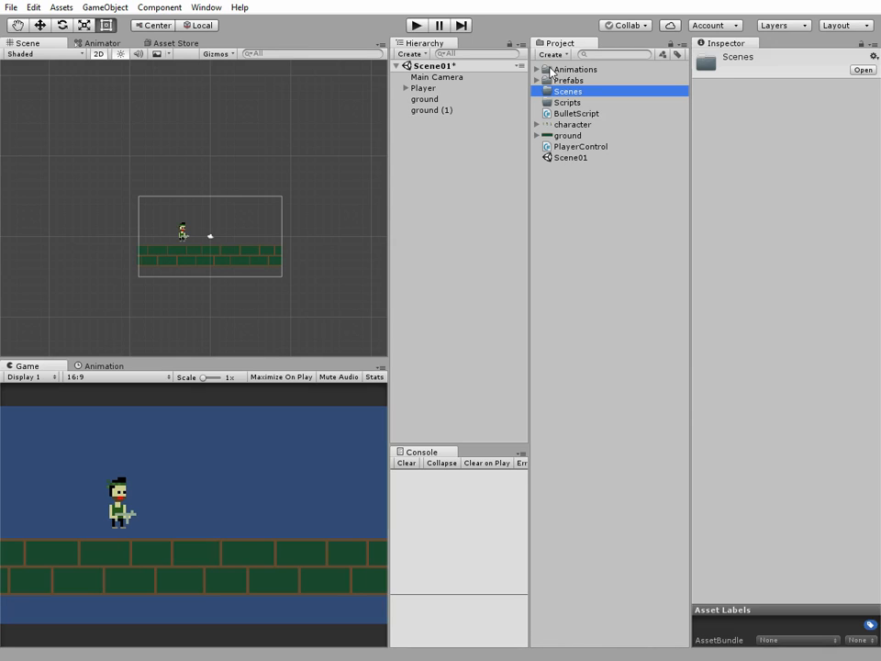
left_click(552, 54)
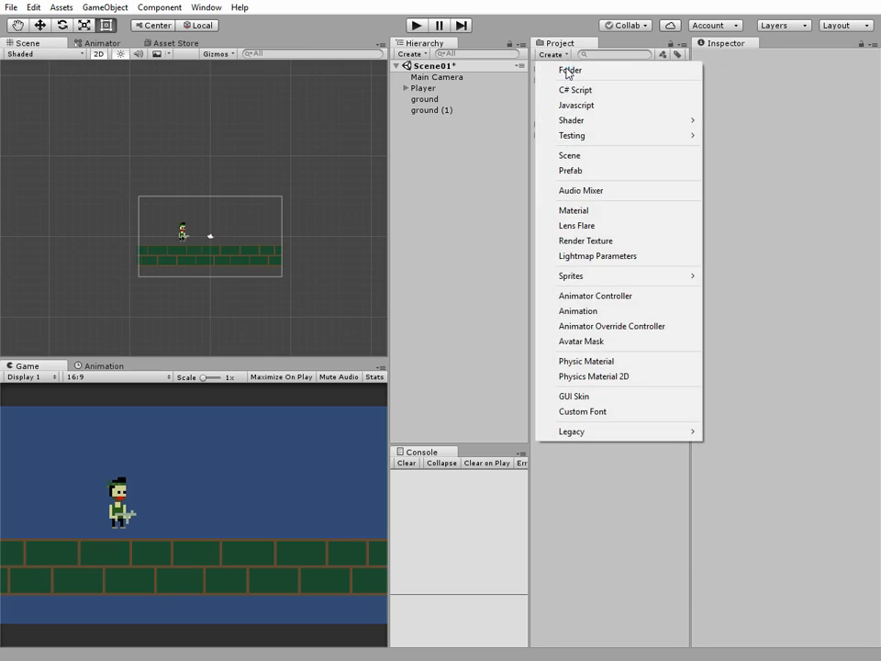
left_click(569, 70)
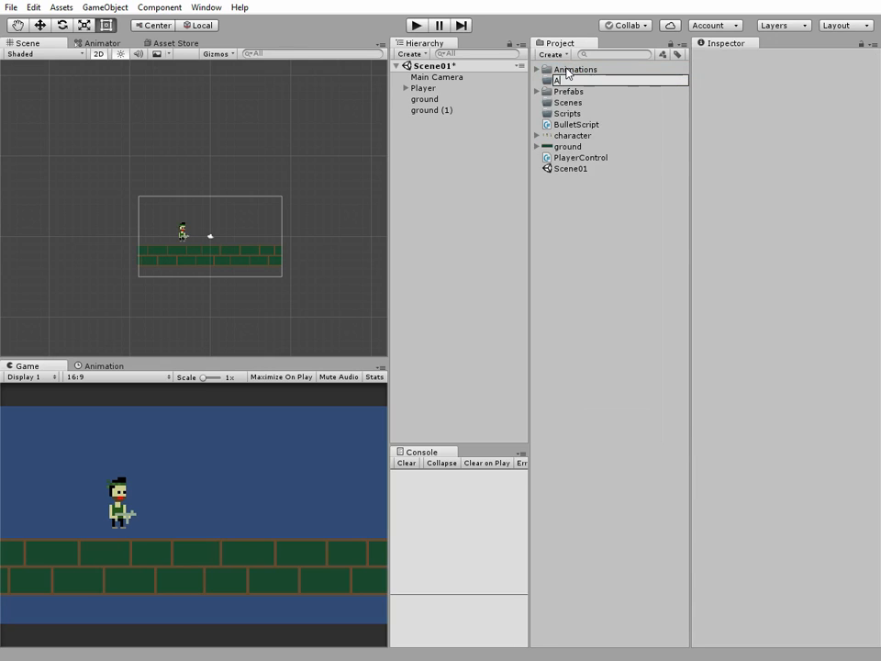
left_click(559, 79)
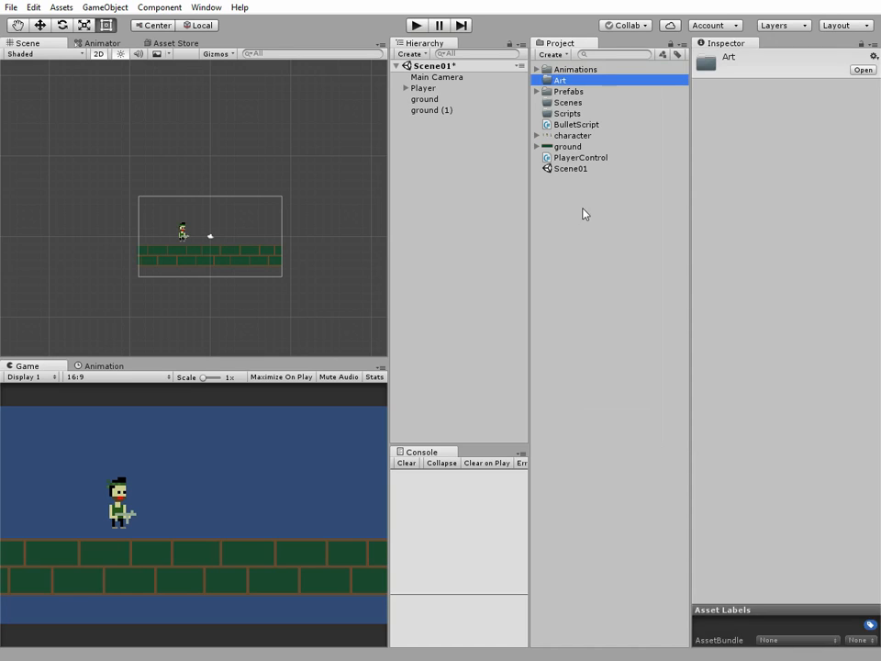
left_click(580, 157)
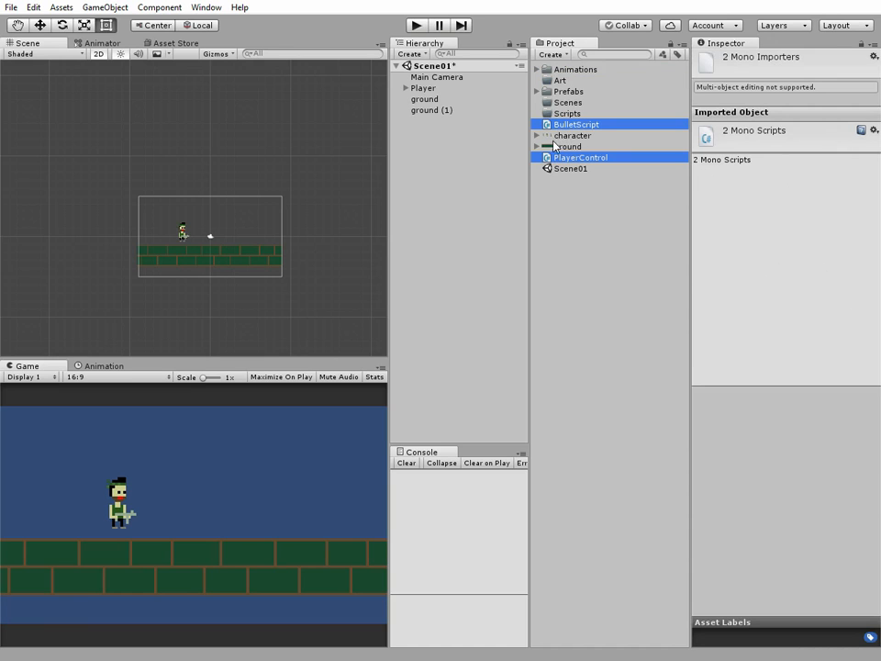
Move BulletScript and PlayerControl to Scripts, Scene01 to Scenes, and both sprites to Art.
left_click(566, 112)
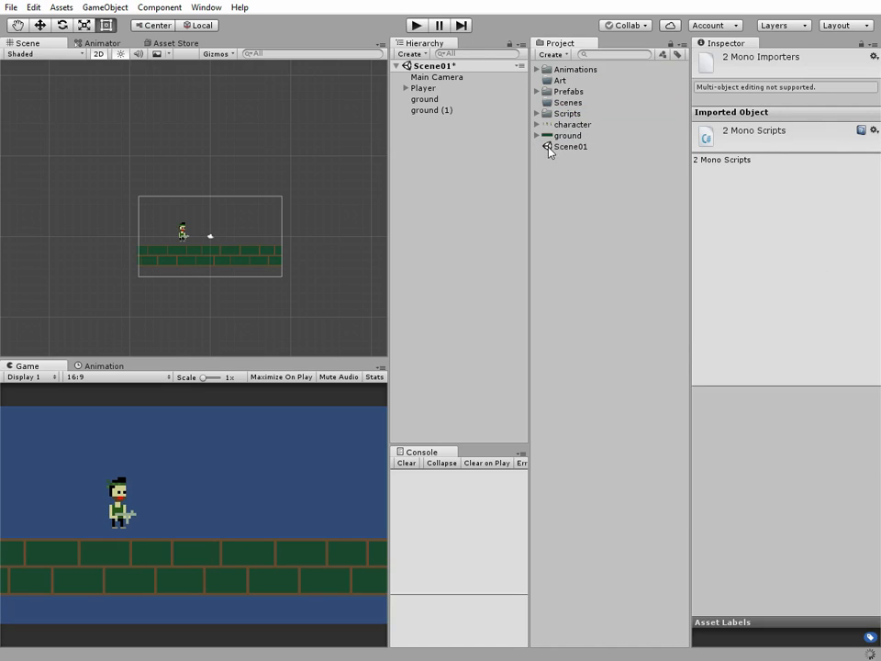
left_click(570, 147)
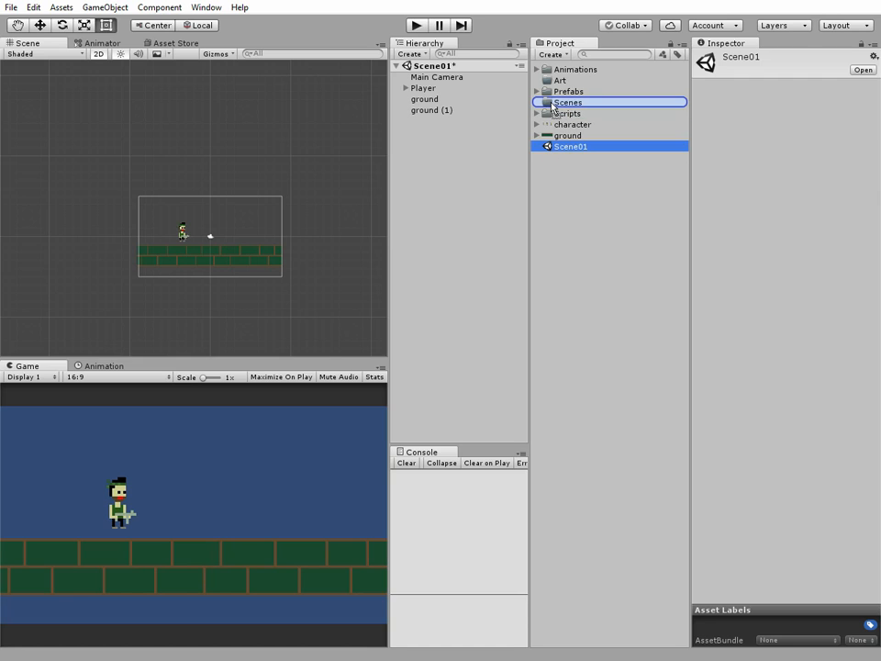
left_click(571, 124)
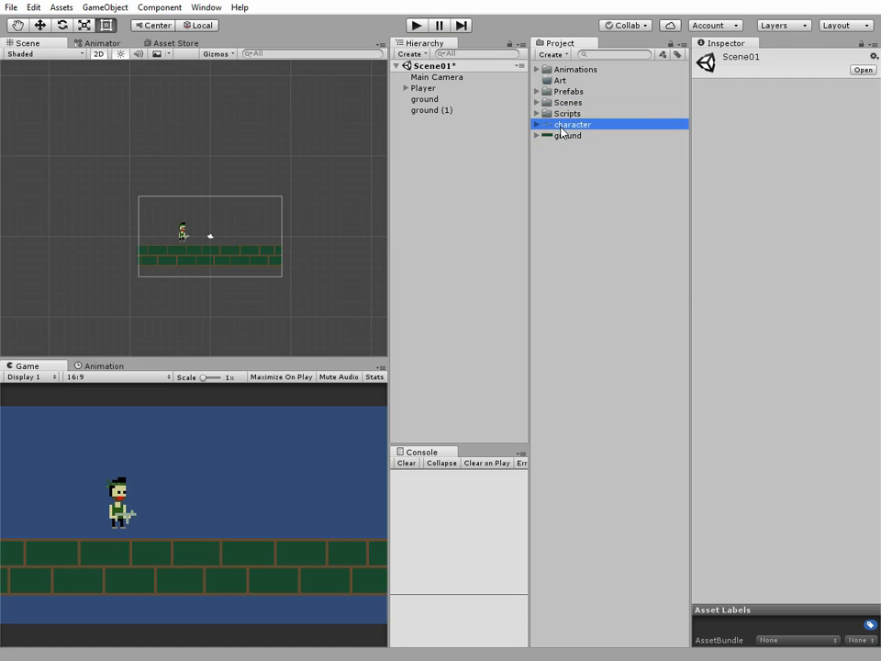
left_click(567, 135)
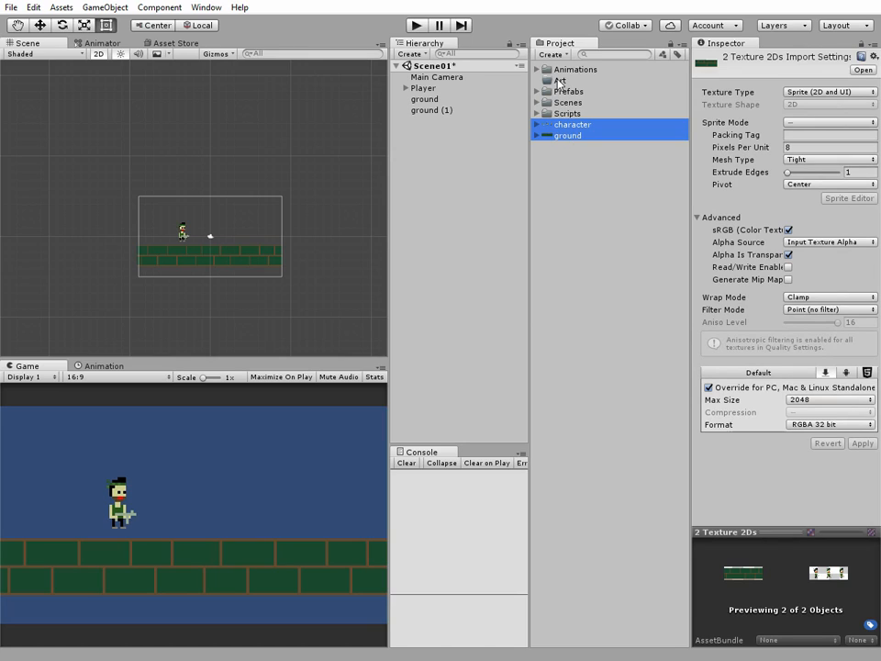
left_click(560, 80)
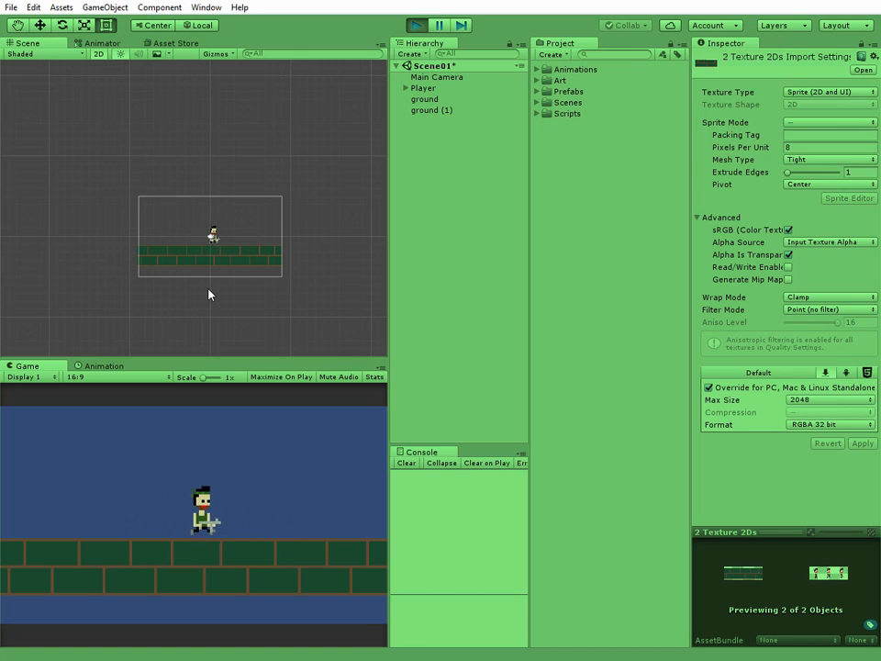
Stop play mode and select Main Camera in the Hierarchy.
left_click(417, 25)
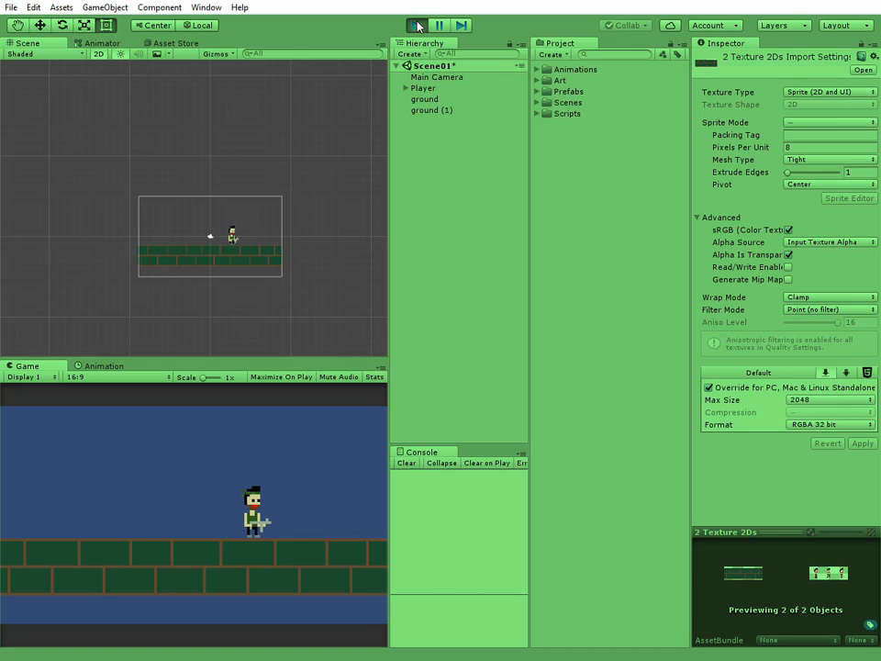
left_click(437, 76)
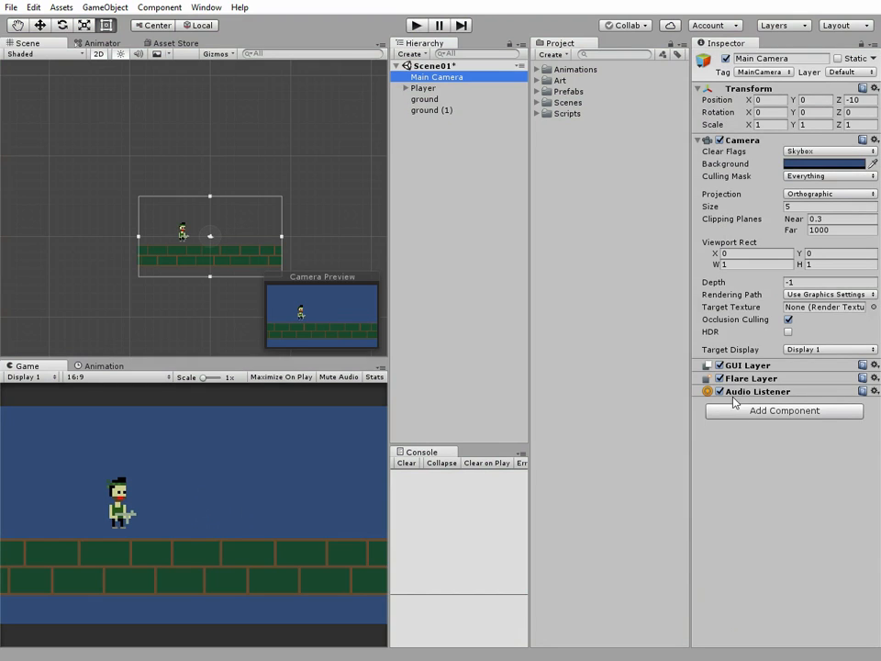
Add a new script component named CameraFollowScript to Main Camera.
left_click(782, 410)
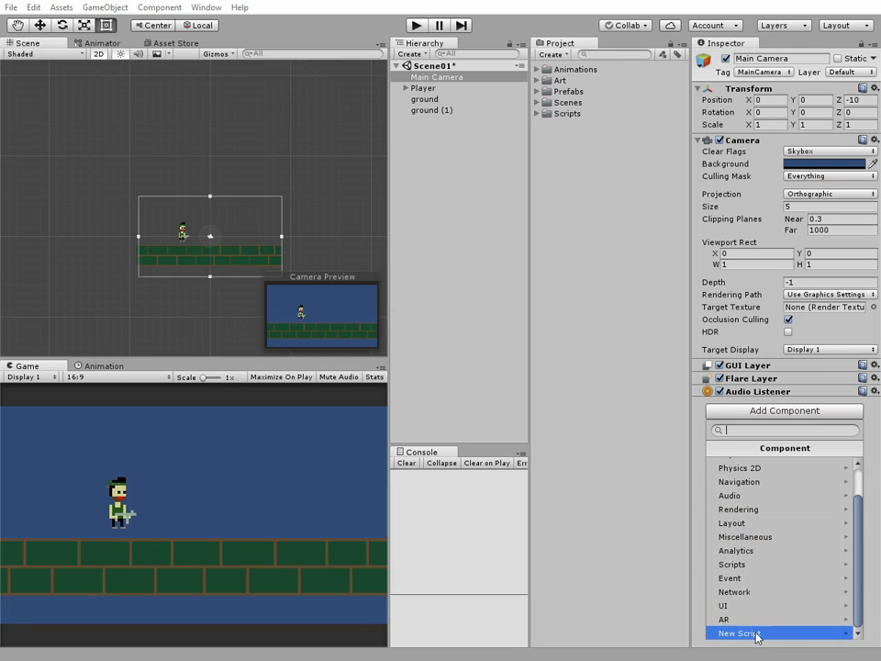
left_click(739, 633)
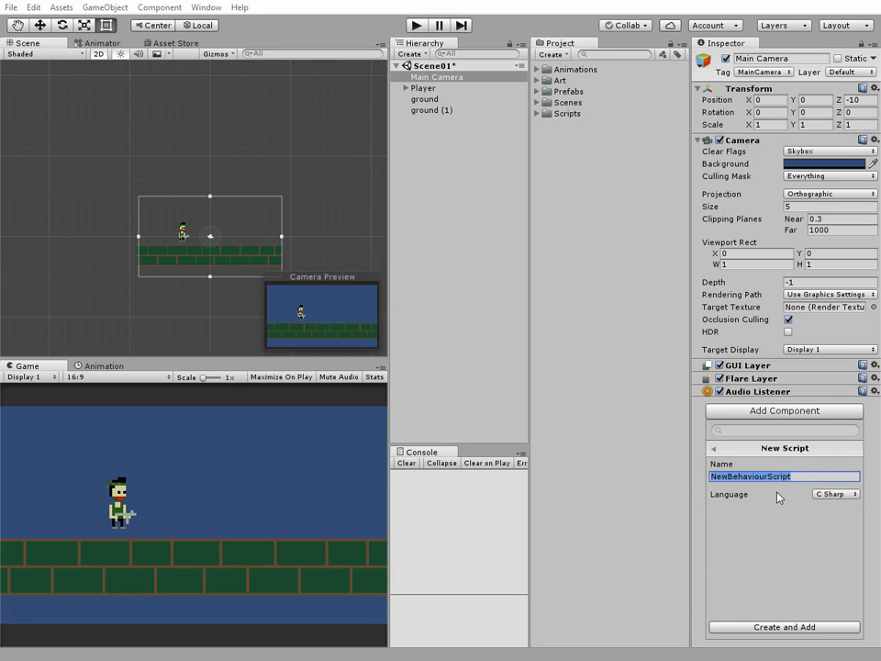
type("CameraFollowS")
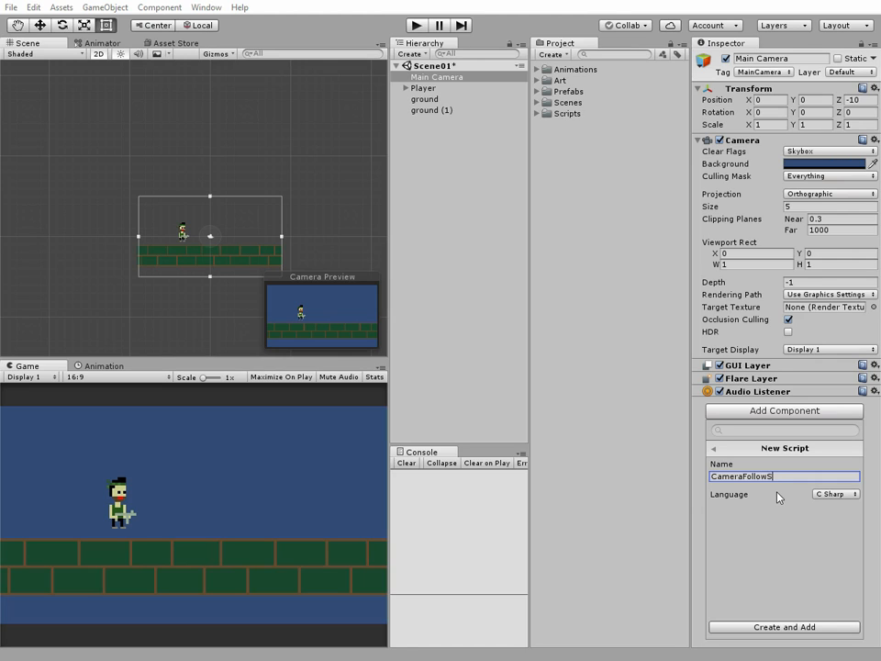
left_click(783, 627)
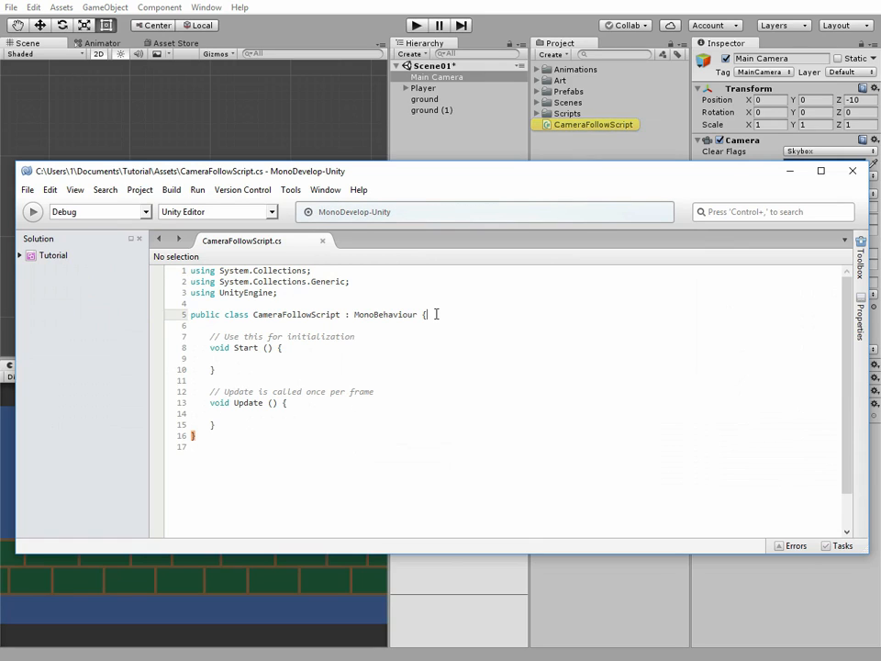
Declare 'public GameObject target;' at the top of the CameraFollowScript class.
type("pu")
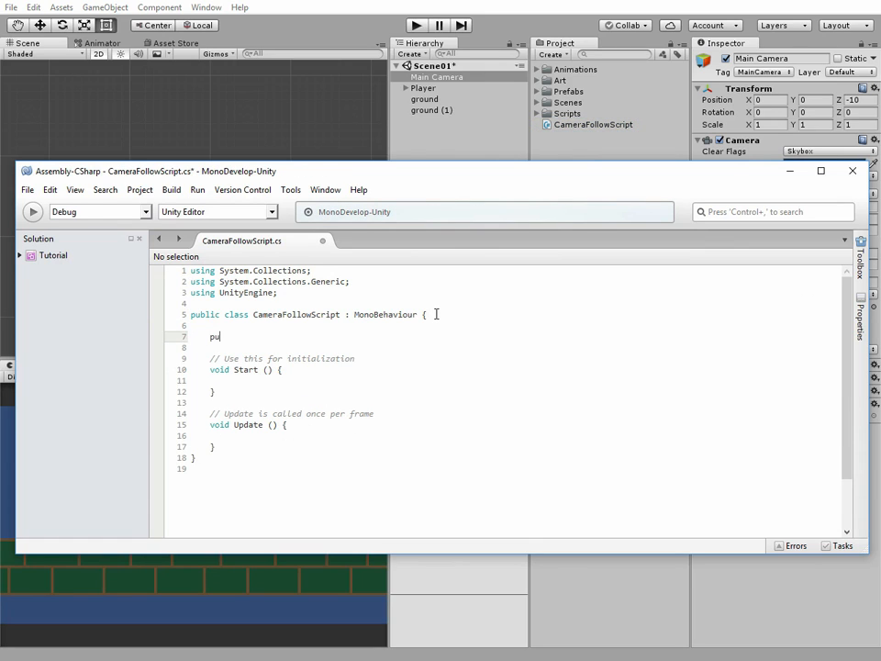
type("blic")
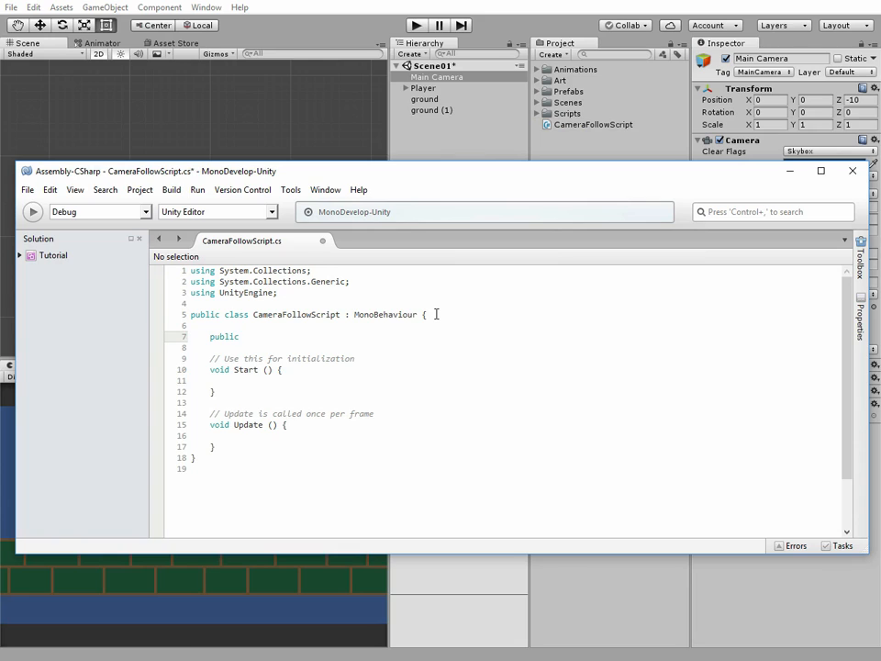
type("GameO")
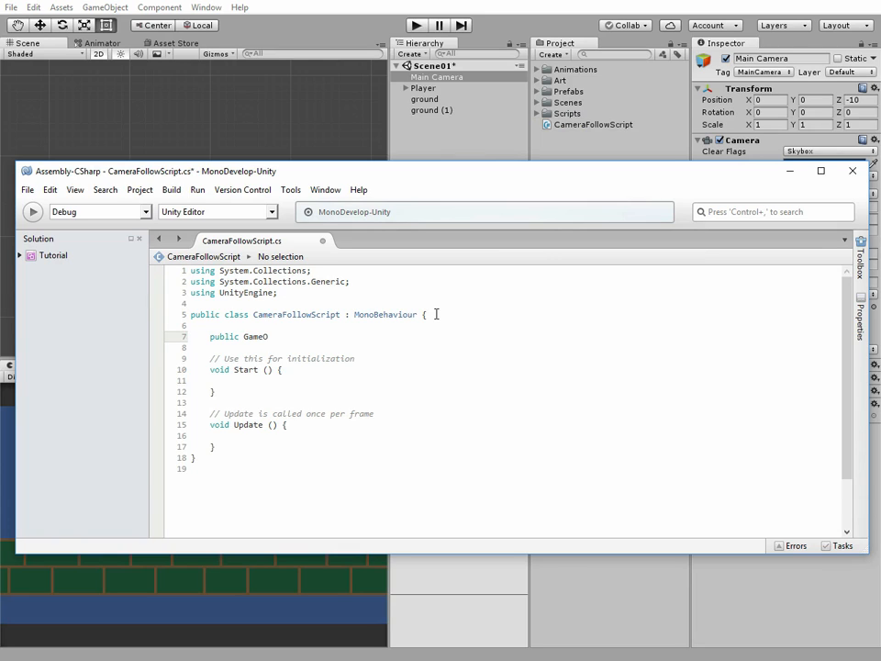
type("bject")
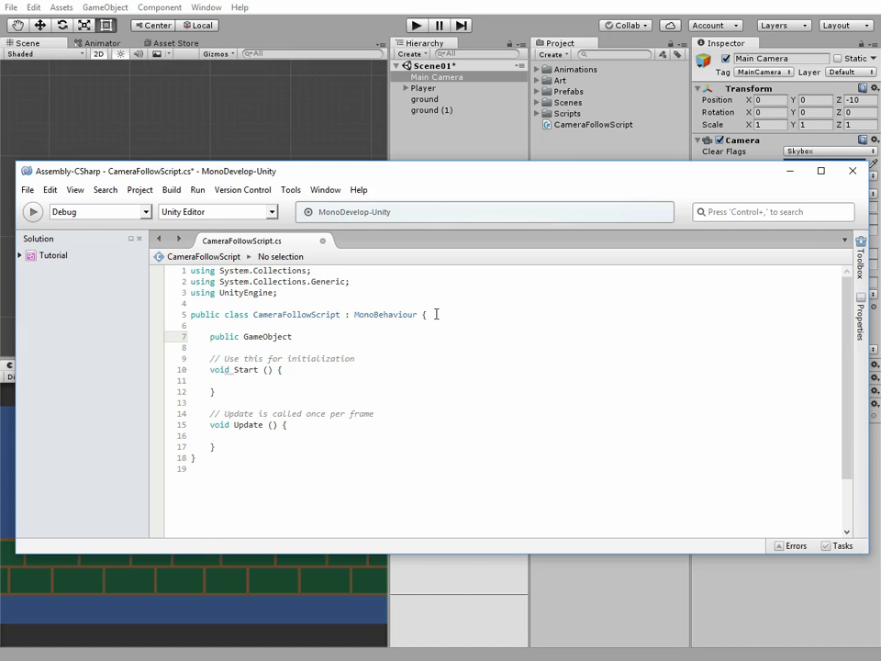
type("target;")
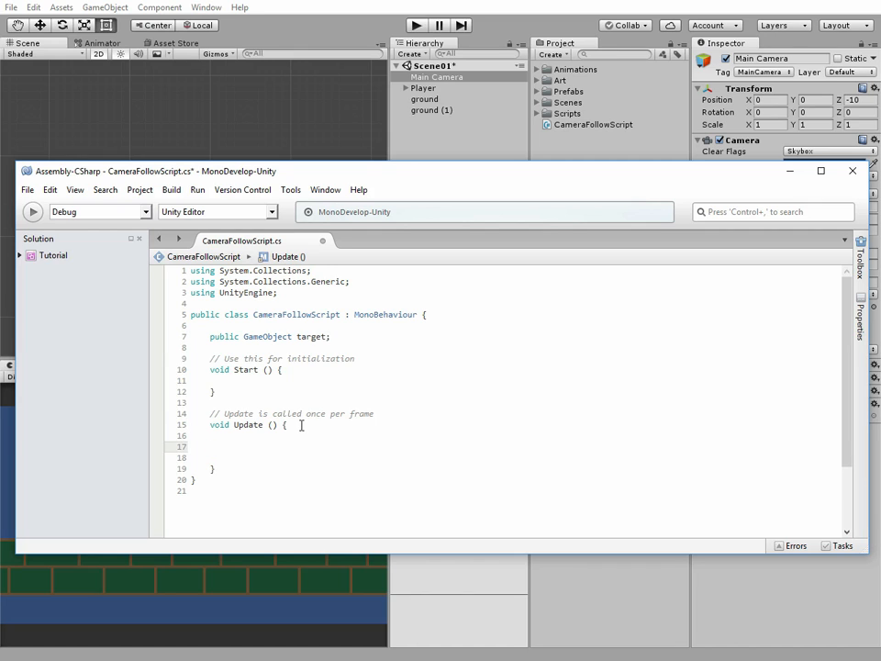
In Update, set transform.position to a new Vector3 of target's x, y and the camera's z.
type("transform")
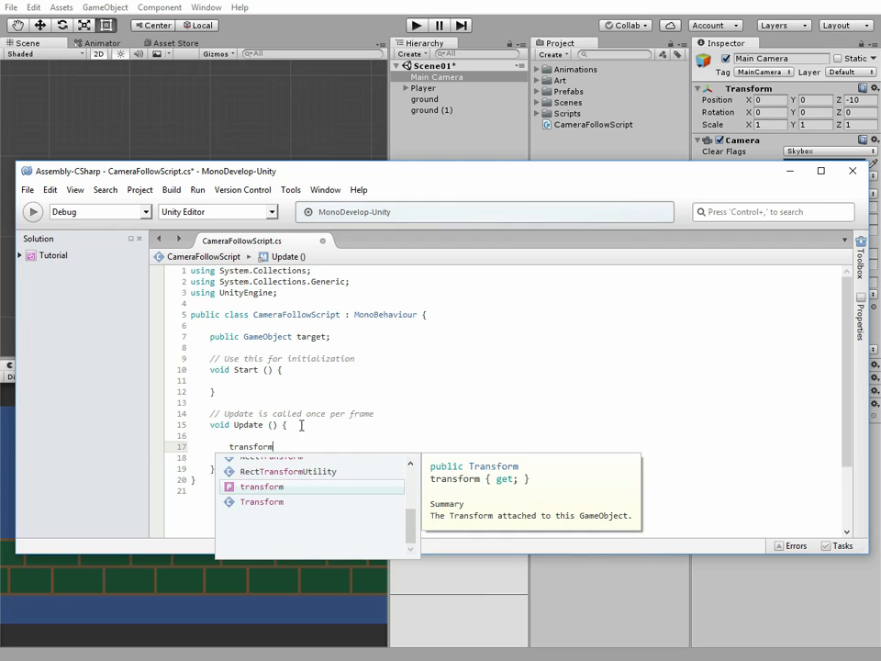
type(".position =")
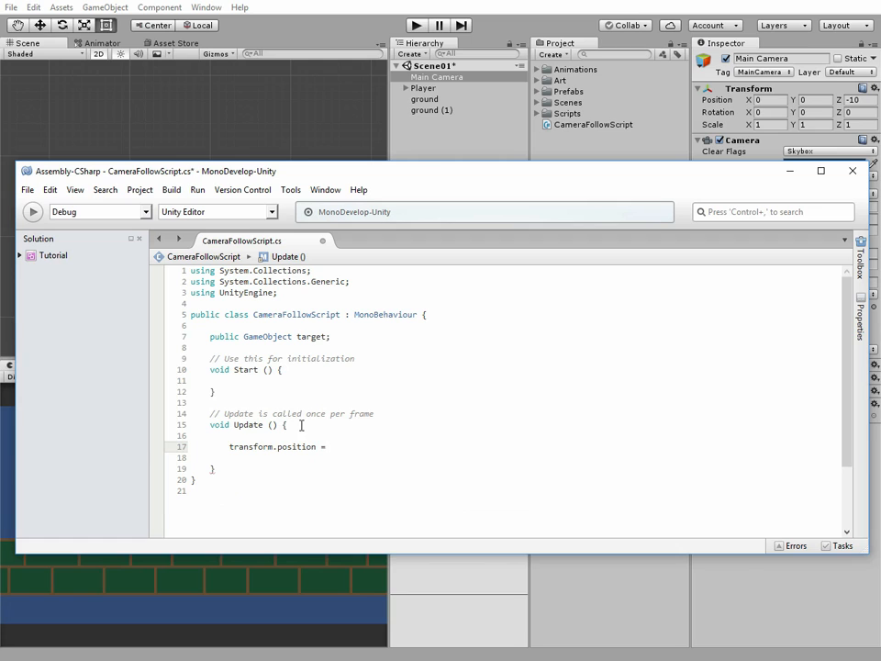
type("new Vector3")
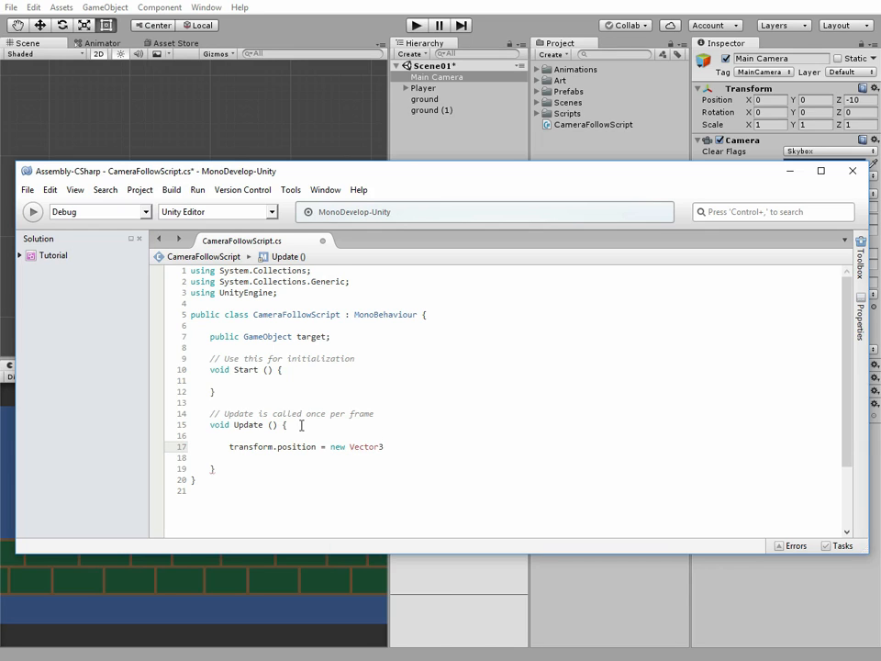
type("();")
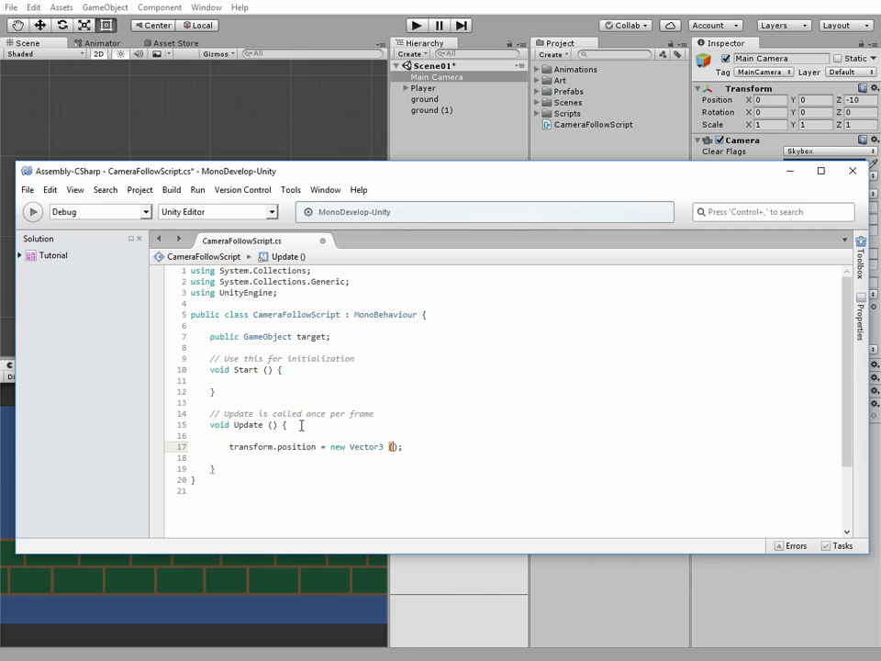
type("target.transform.position")
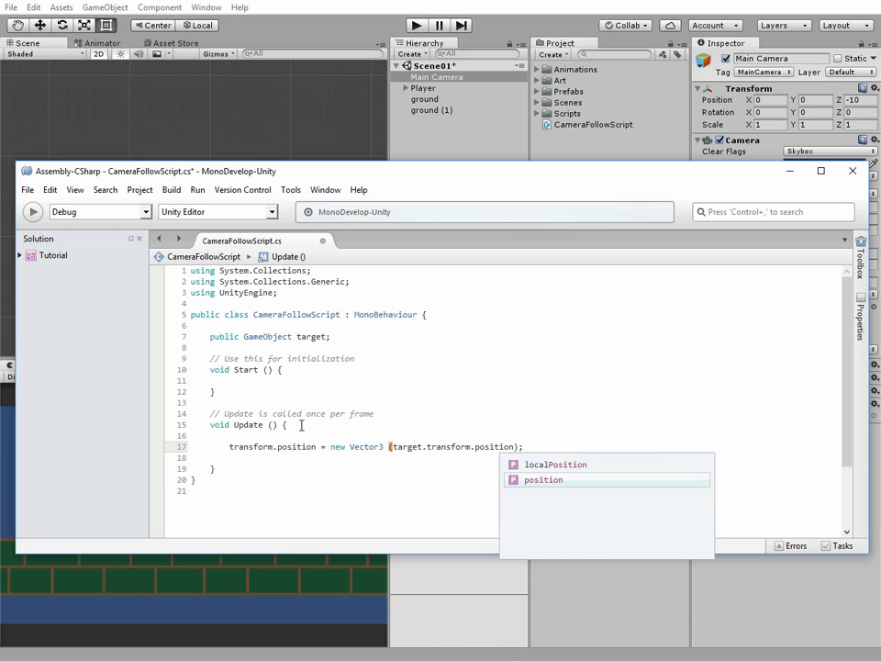
type(".x, target.trans")
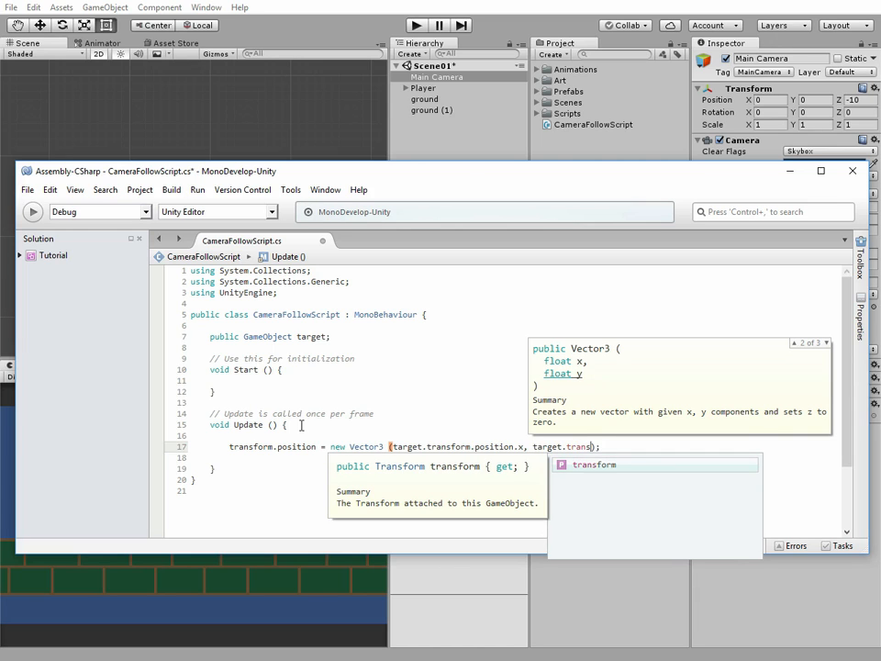
type("p")
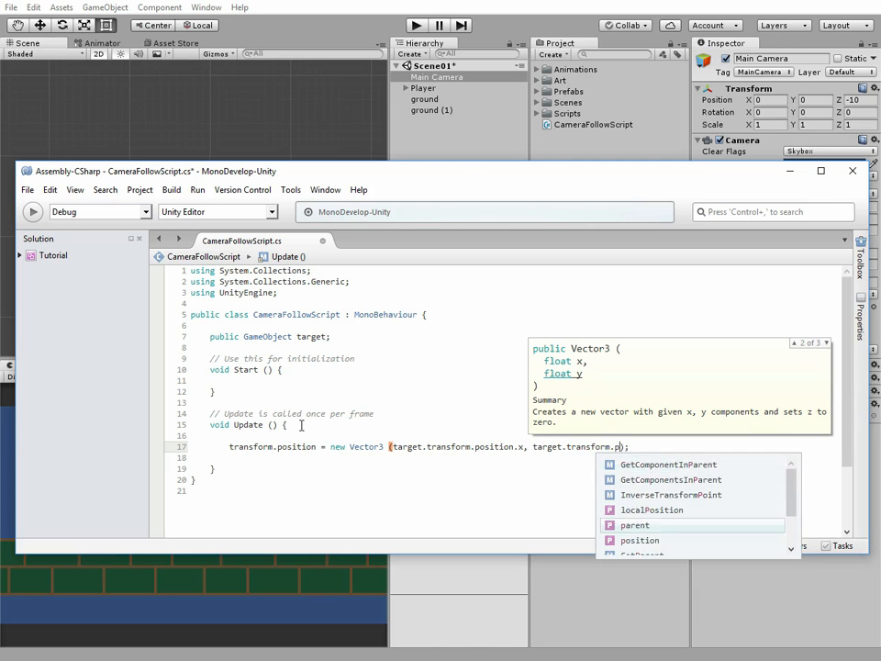
type("osition);")
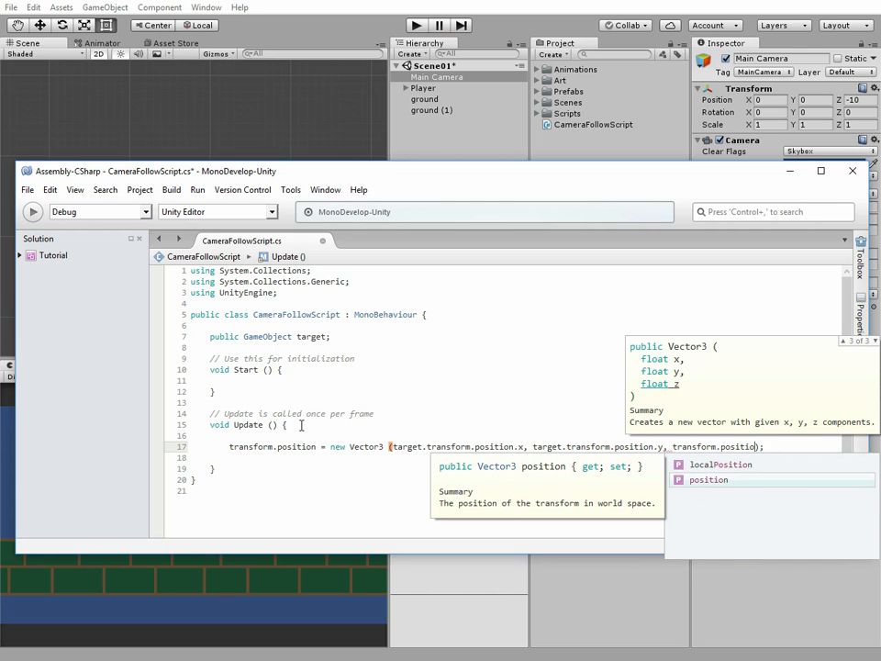
type(".z)")
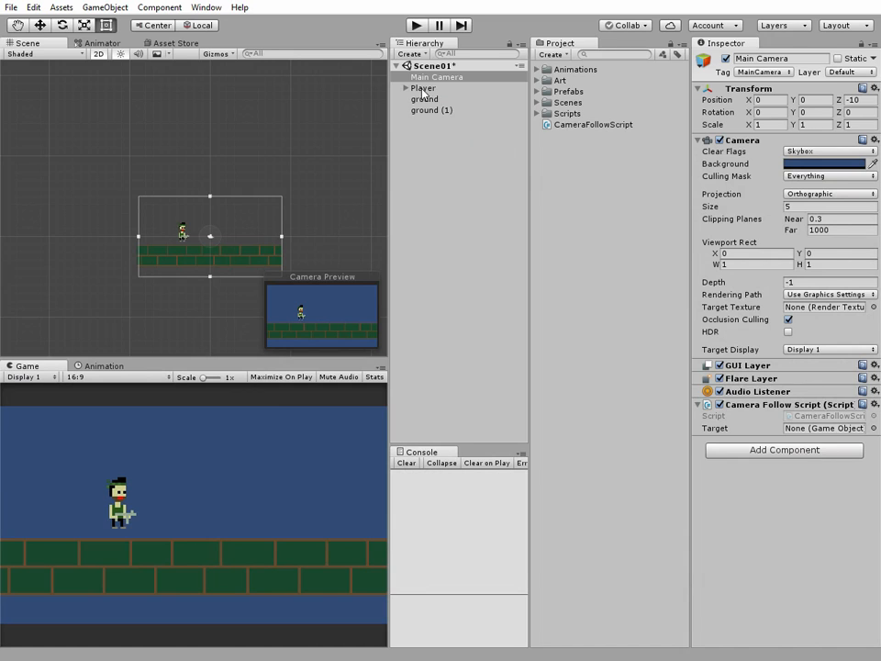
Set the Camera Follow Script's Target to Player and run the game.
left_click(424, 88)
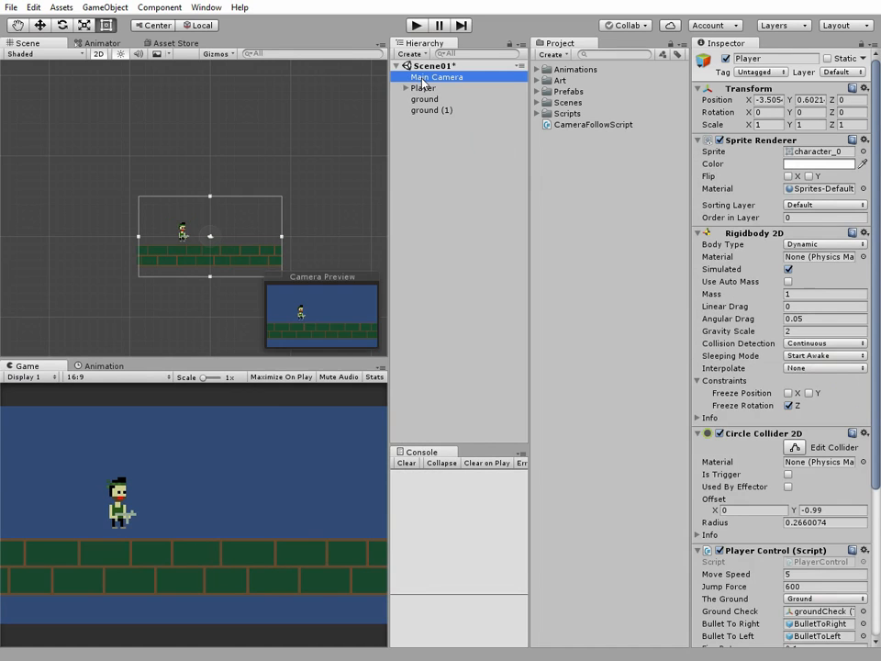
left_click(435, 77)
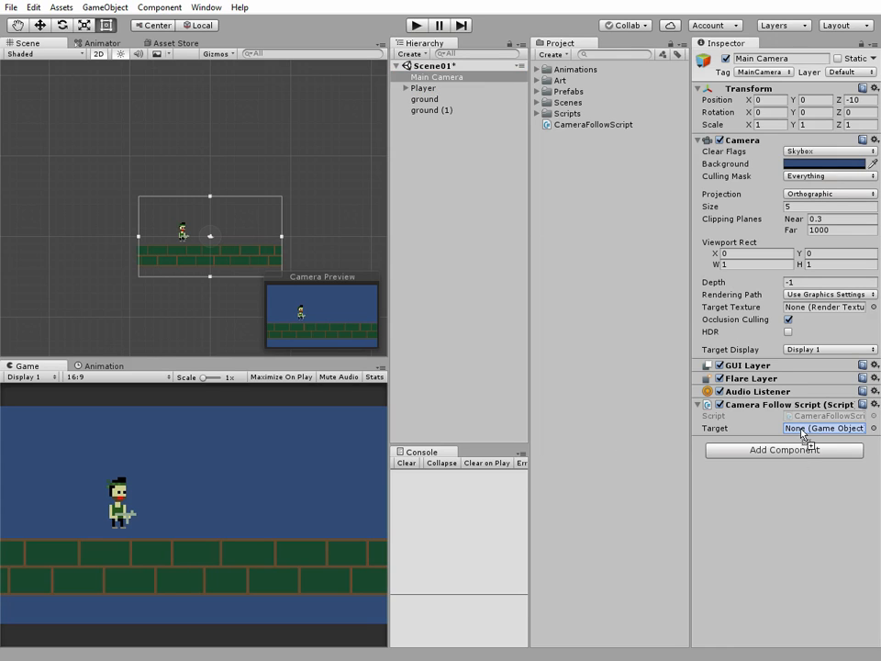
left_click(824, 427)
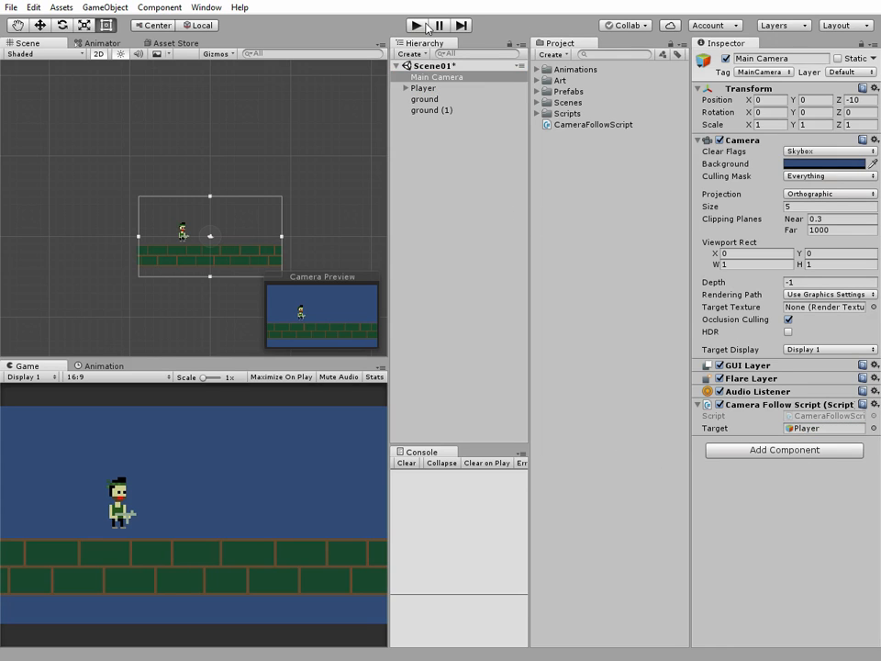
left_click(415, 25)
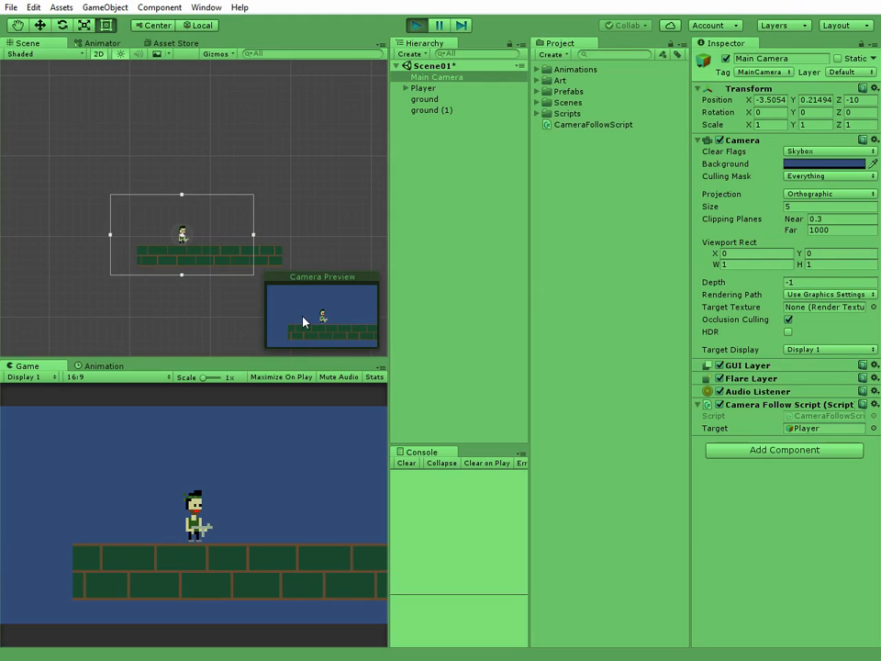